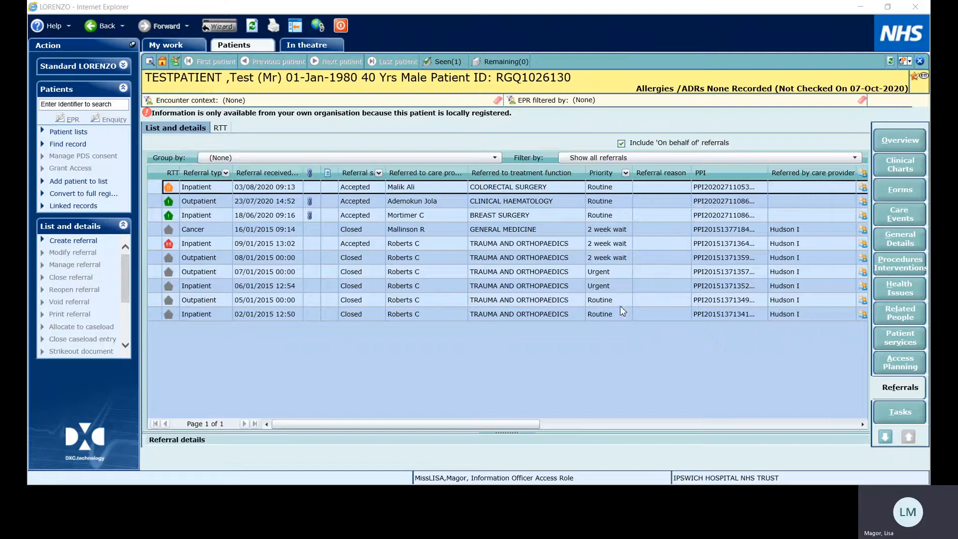
pyautogui.moveTo(403, 368)
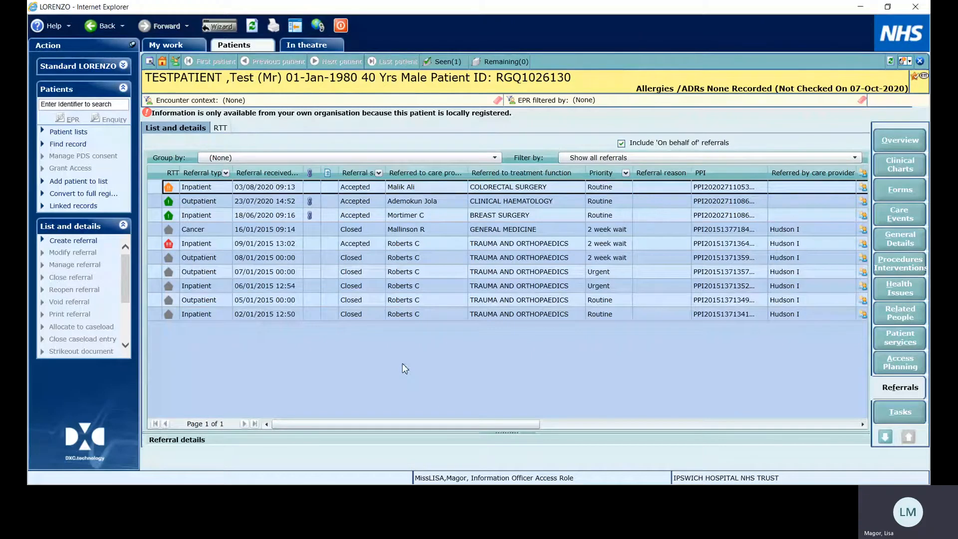
pyautogui.moveTo(169, 201)
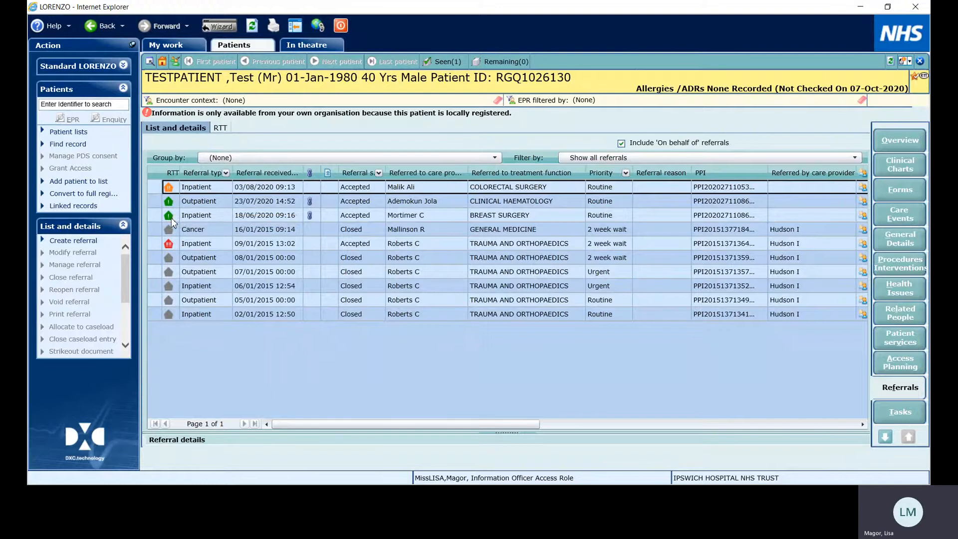
pyautogui.moveTo(168, 215)
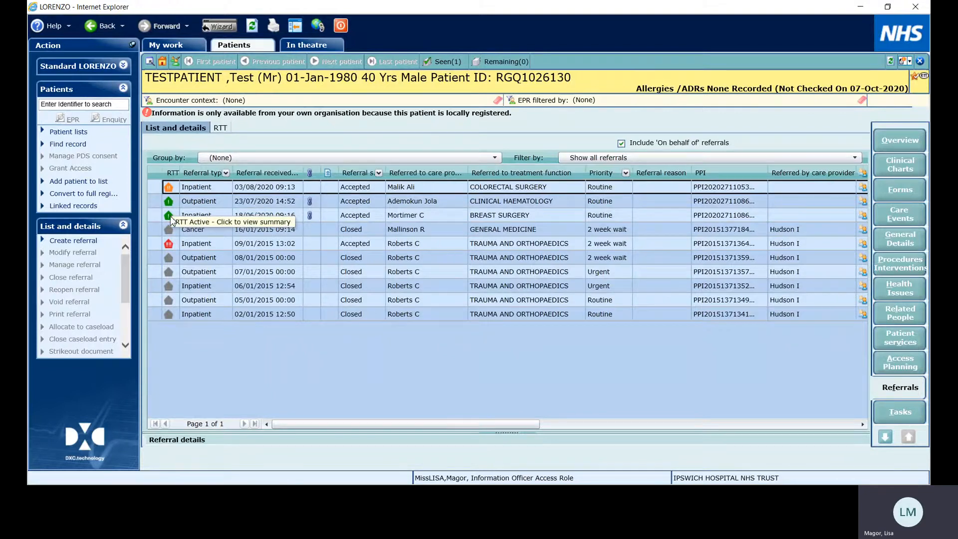
pyautogui.moveTo(172, 202)
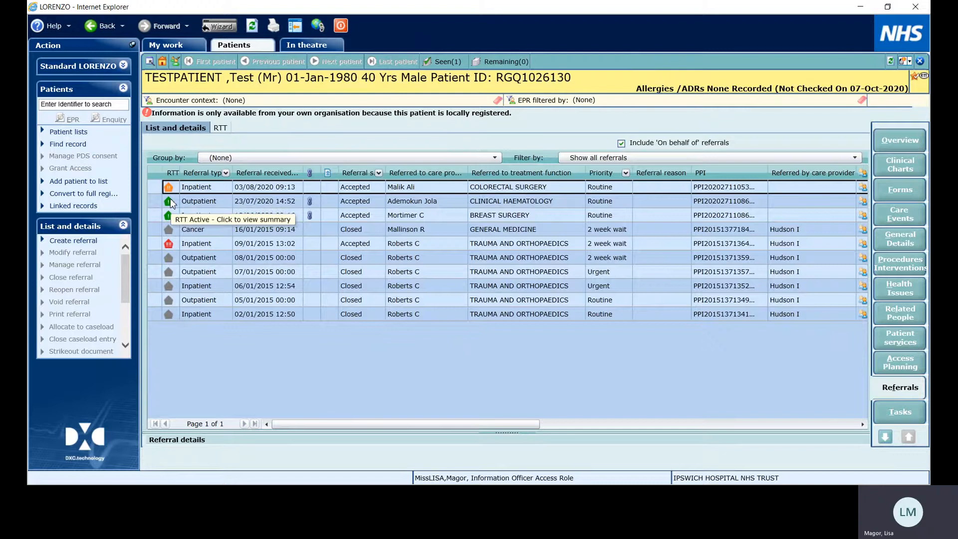
pyautogui.moveTo(278, 144)
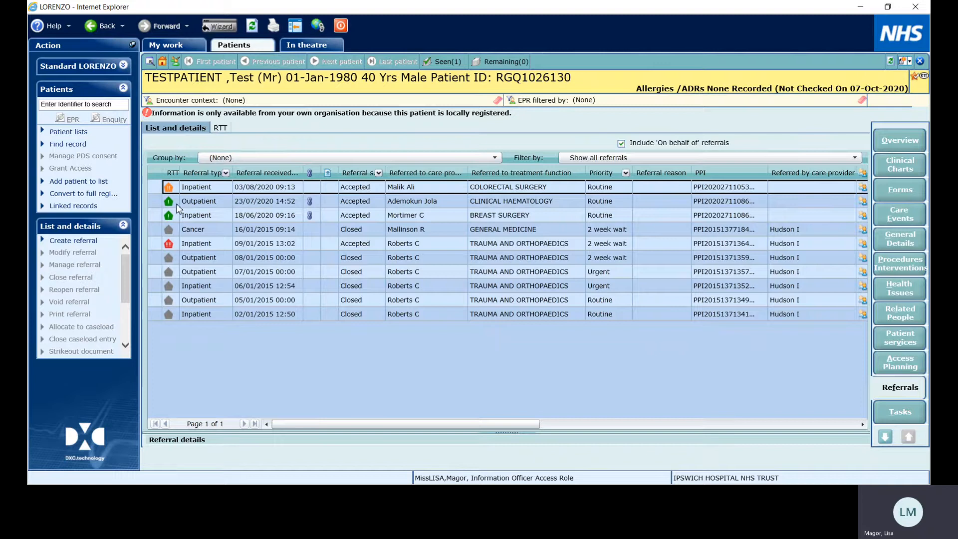
pyautogui.moveTo(169, 201)
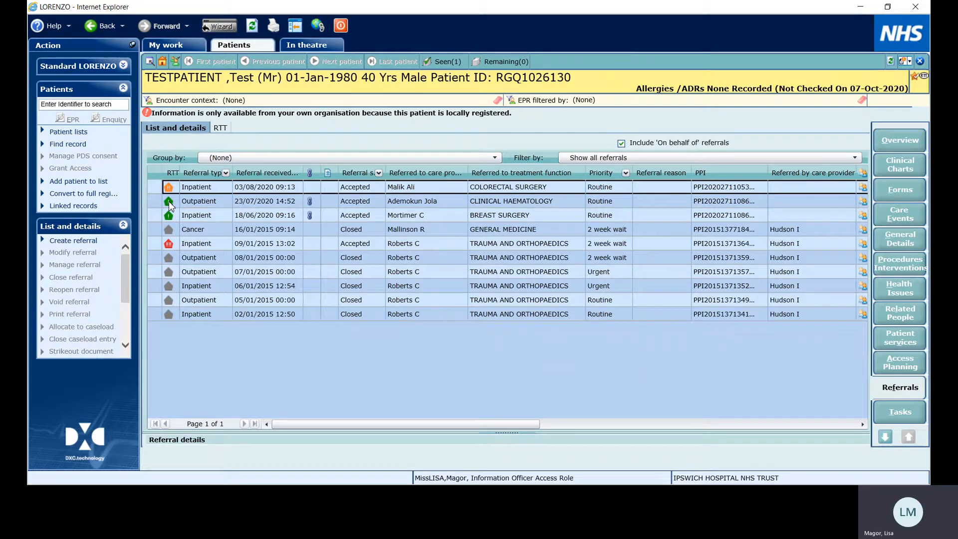
pyautogui.moveTo(309, 215)
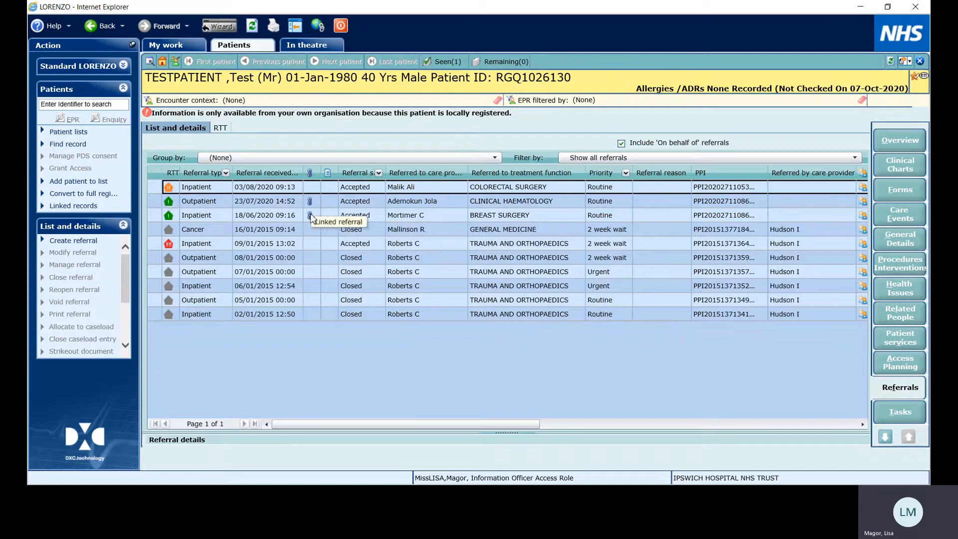
pyautogui.moveTo(156, 204)
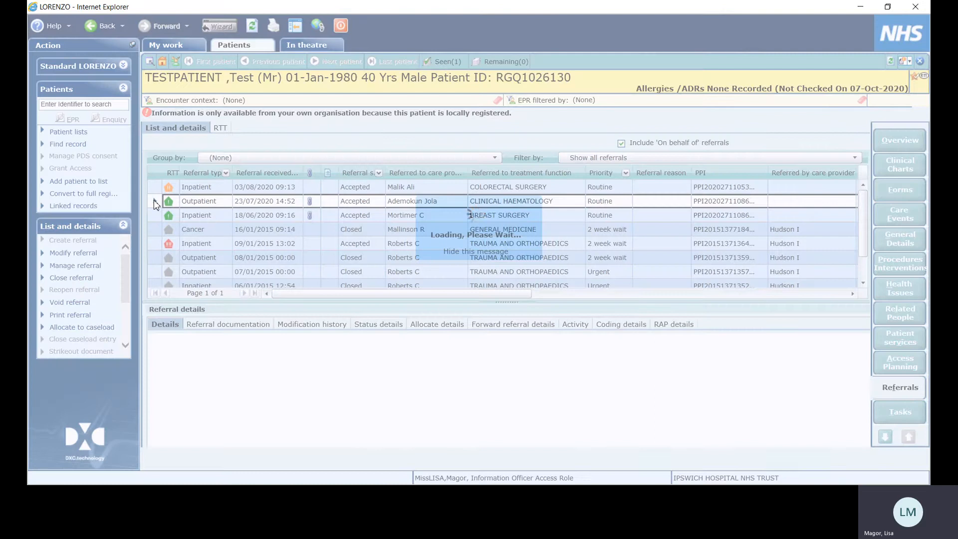
# - Show the RTT pathway for the Clinical Haematology referral, starting 06/10/2020
pyautogui.click(220, 128)
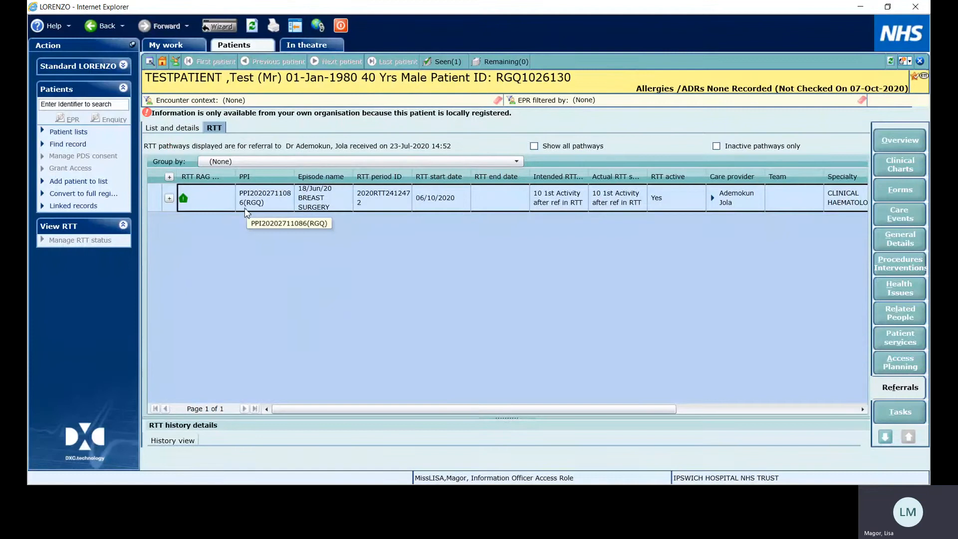
pyautogui.moveTo(261, 276)
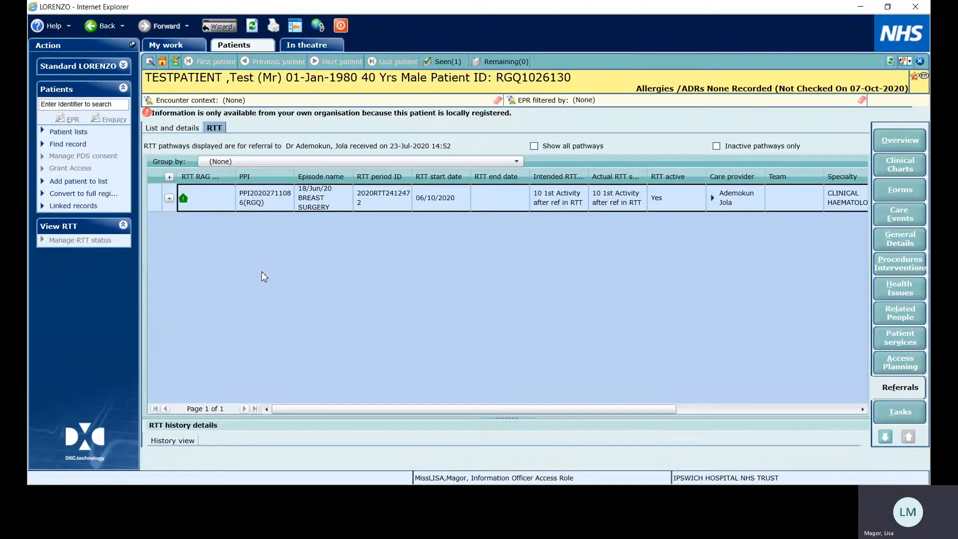
pyautogui.moveTo(169, 199)
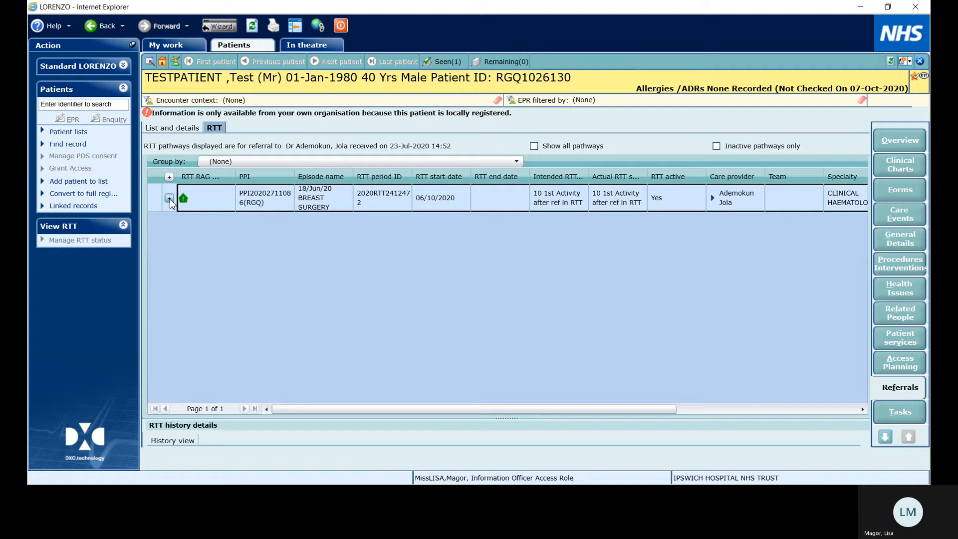
# - Expand the pathway row to list its access planning and outpatient activities with RTT statuses
pyautogui.click(169, 198)
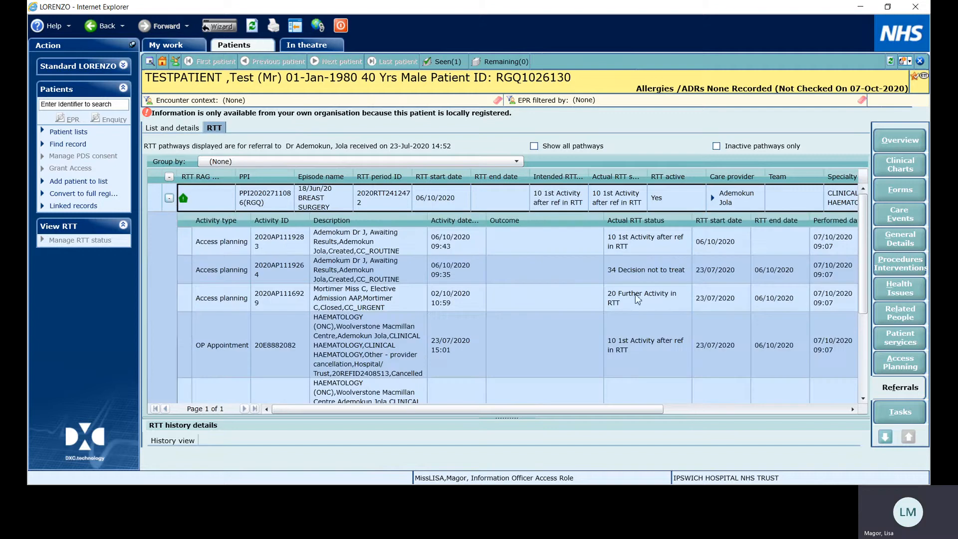
pyautogui.moveTo(809, 391)
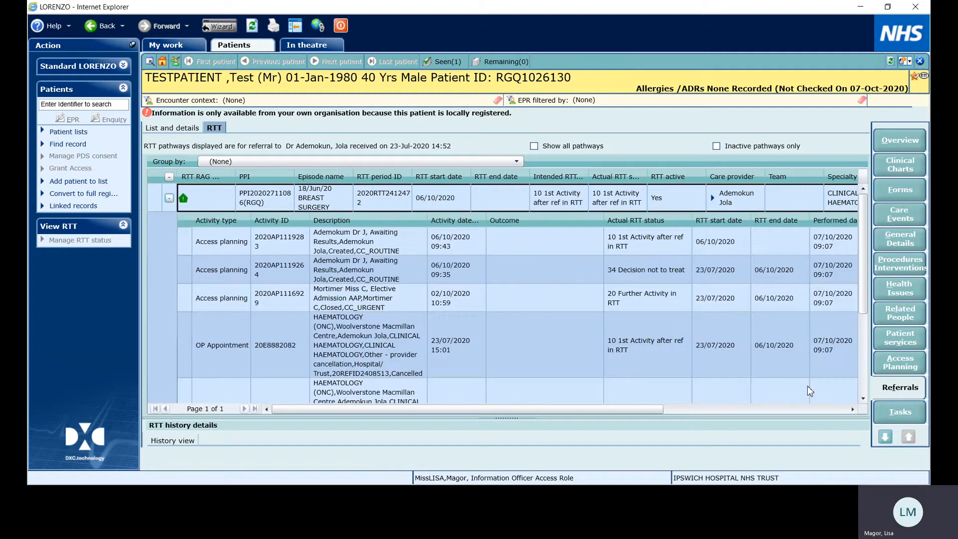
pyautogui.moveTo(797, 317)
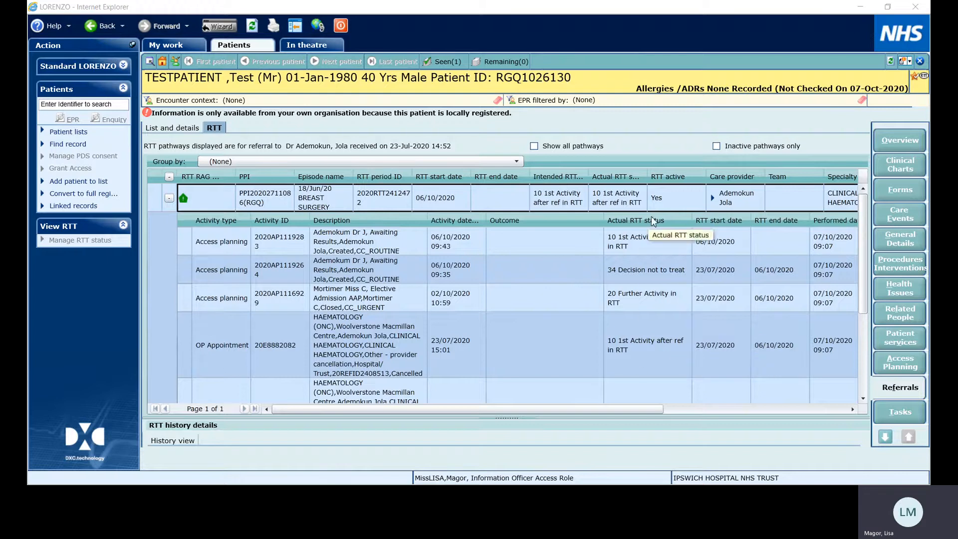
pyautogui.moveTo(672, 157)
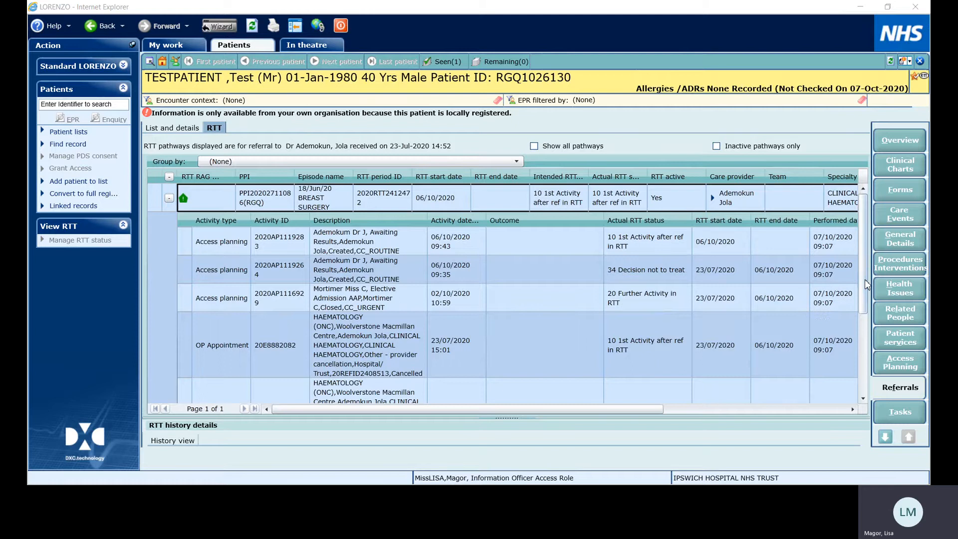
pyautogui.scroll(-3)
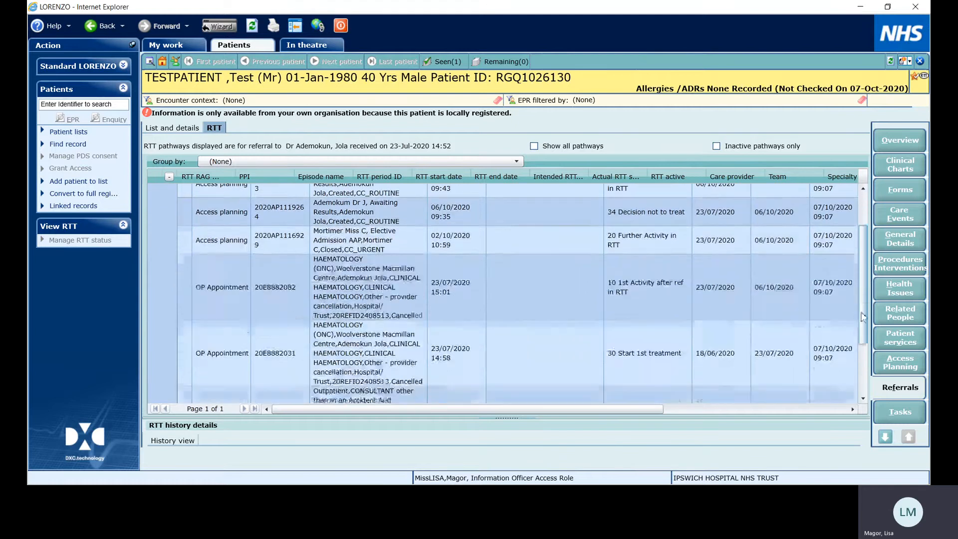
pyautogui.scroll(-3)
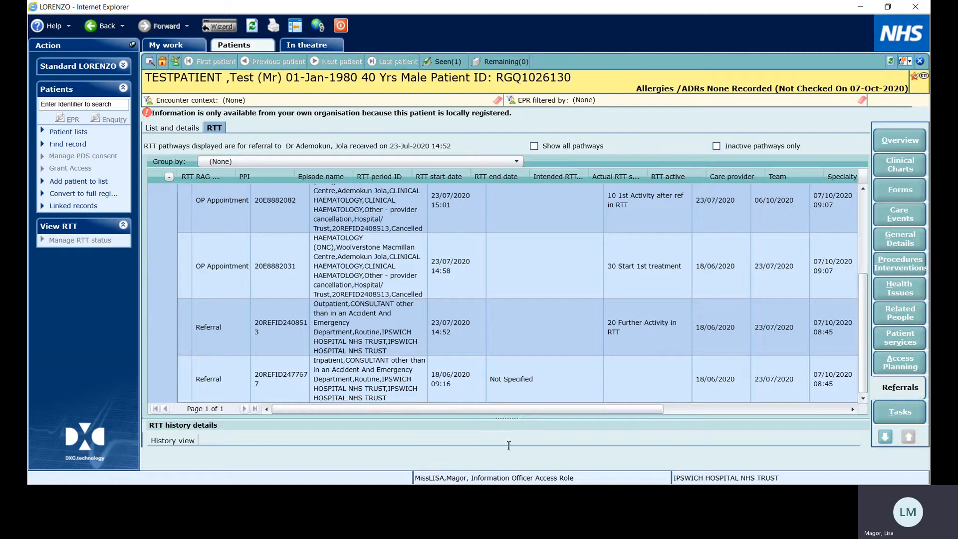
pyautogui.moveTo(562, 432)
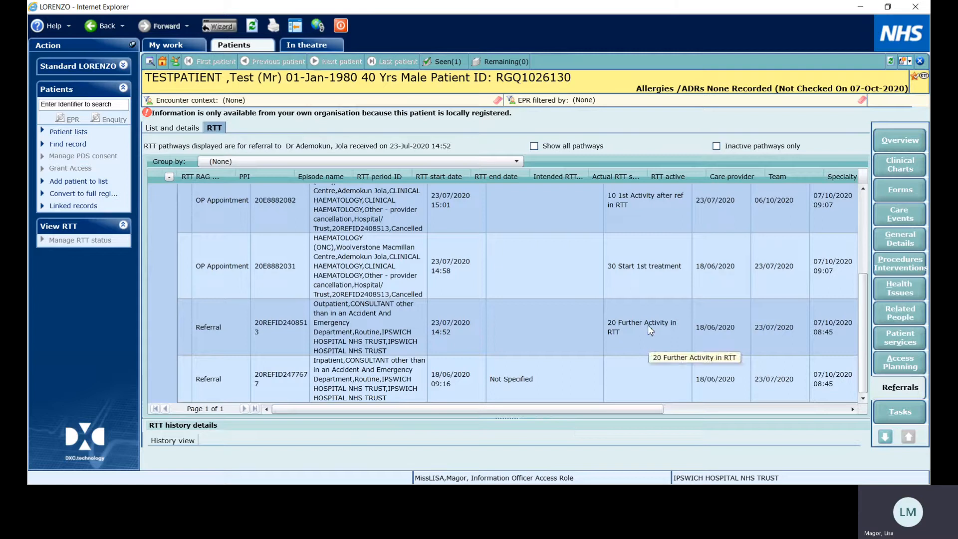
pyautogui.moveTo(643, 276)
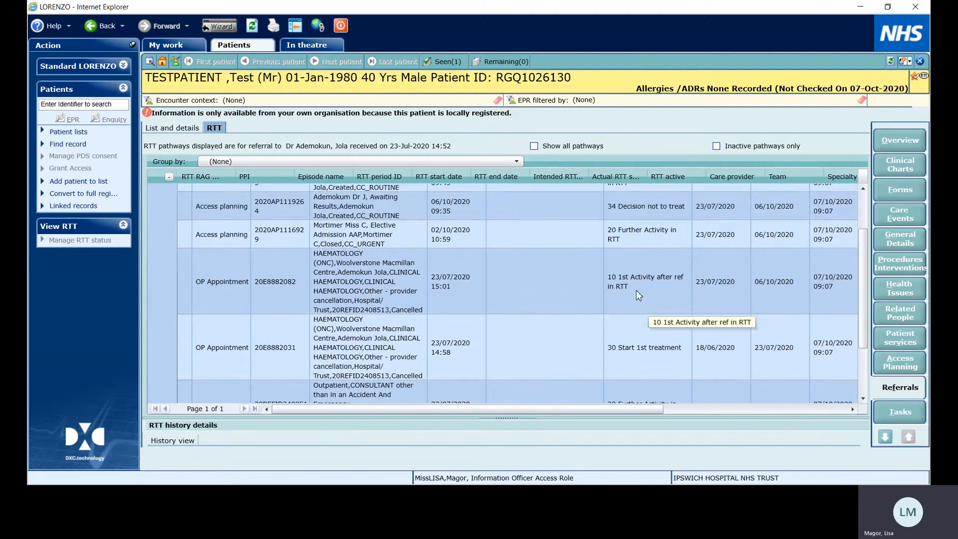
pyautogui.moveTo(629, 409)
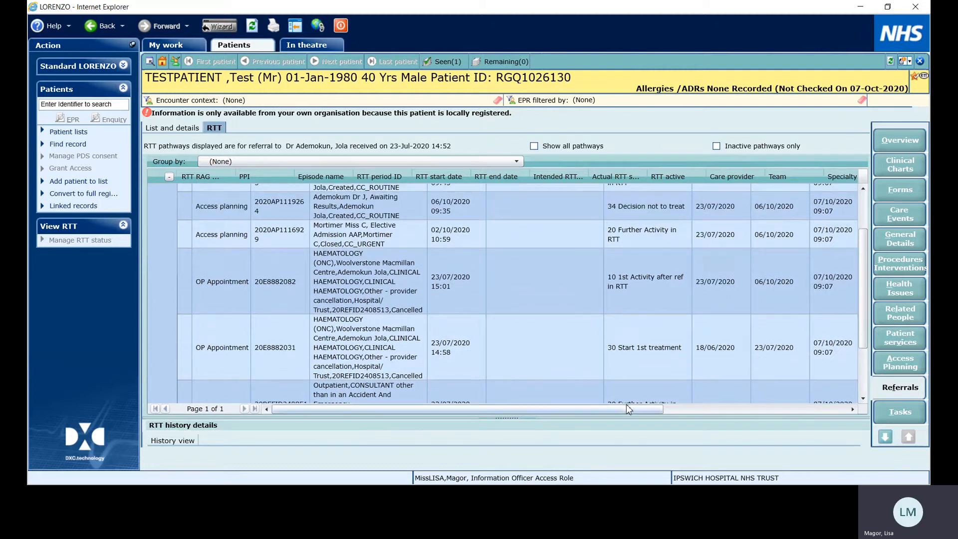
pyautogui.moveTo(630, 304)
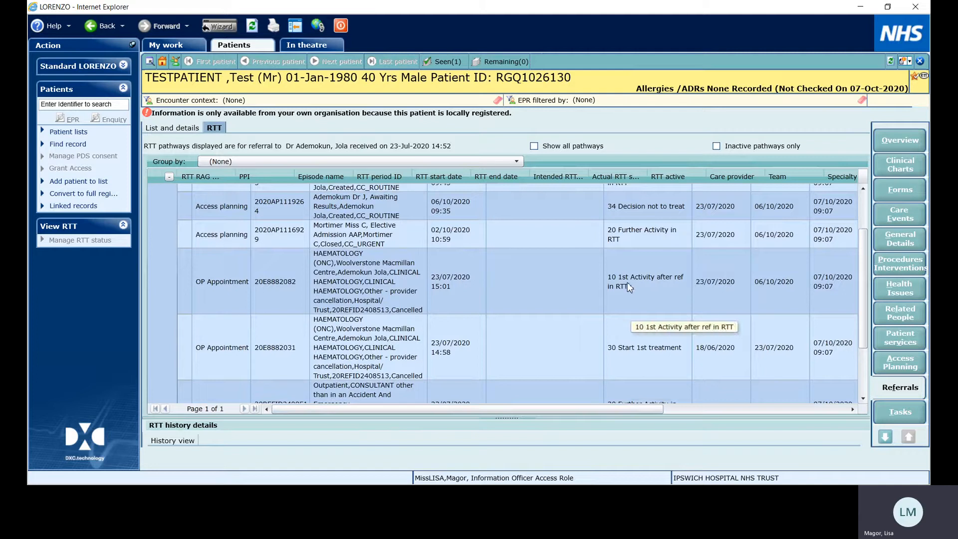
pyautogui.moveTo(628, 348)
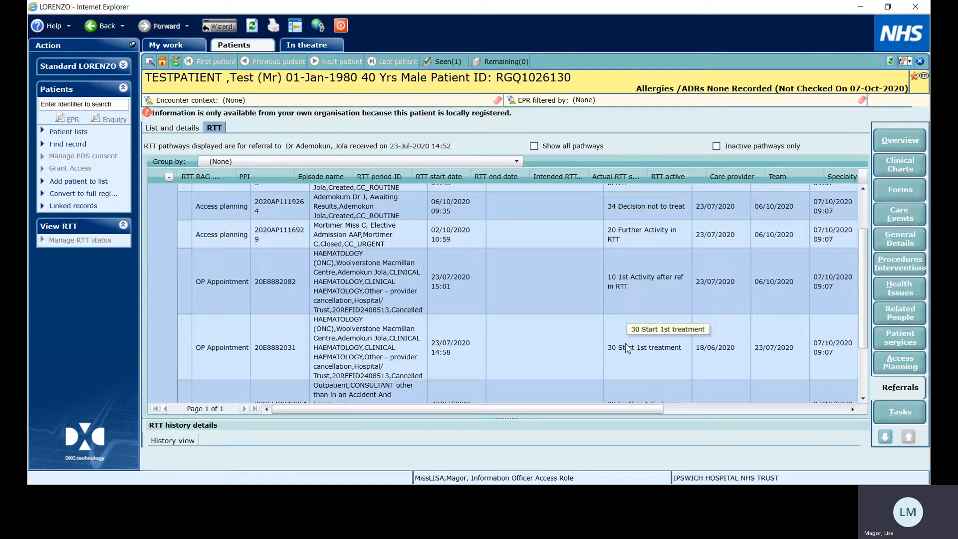
pyautogui.moveTo(619, 245)
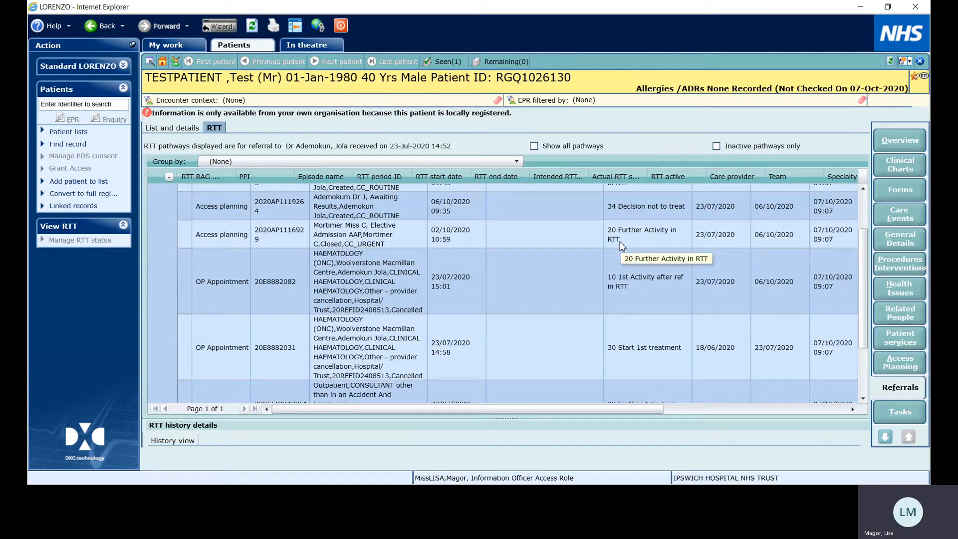
pyautogui.moveTo(625, 218)
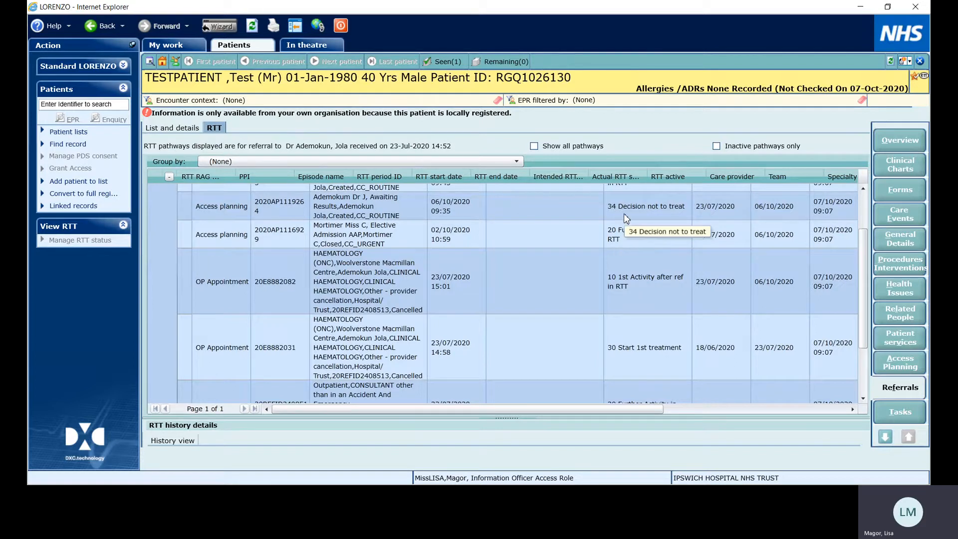
pyautogui.moveTo(255, 212)
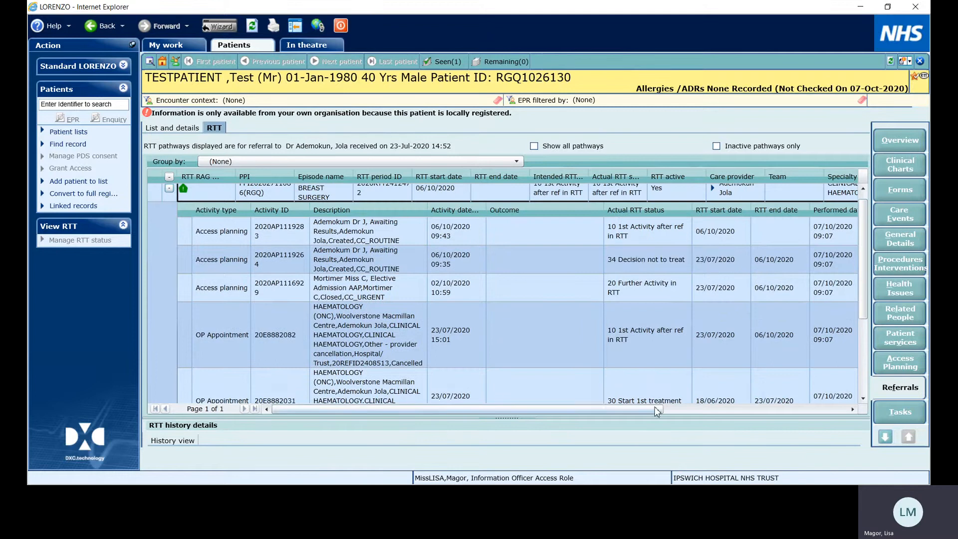
pyautogui.moveTo(653, 253)
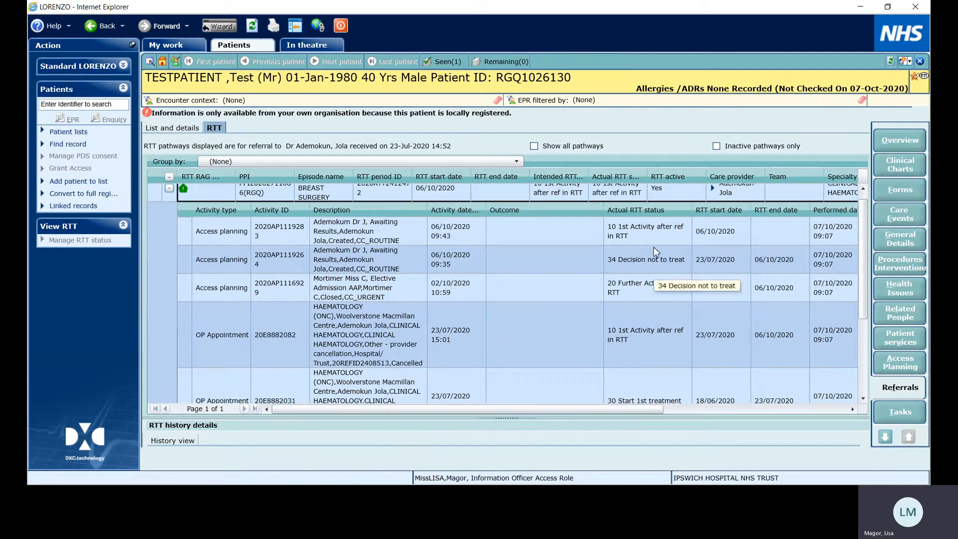
pyautogui.moveTo(863, 250)
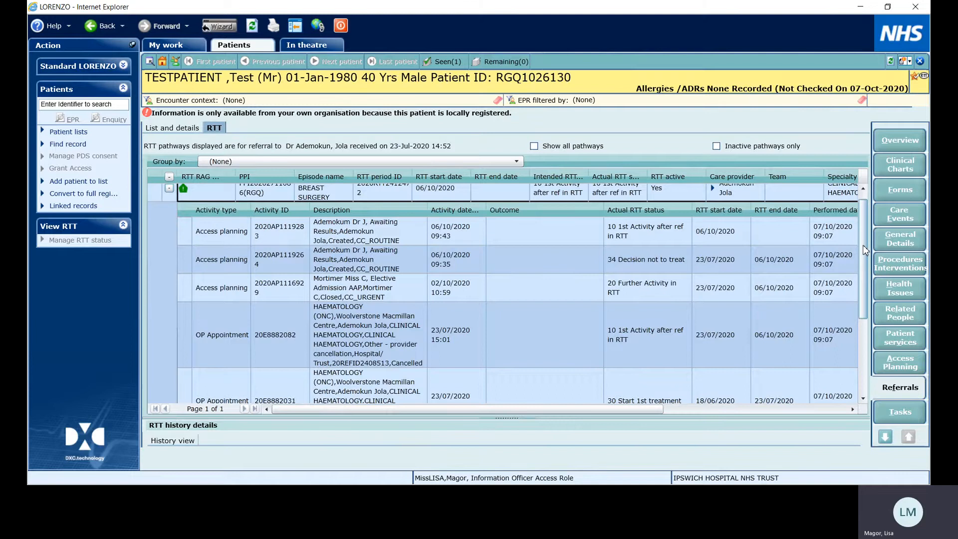
# - Scroll the activity grid down to the last activity, the 18/06/2020 referral
pyautogui.scroll(-3)
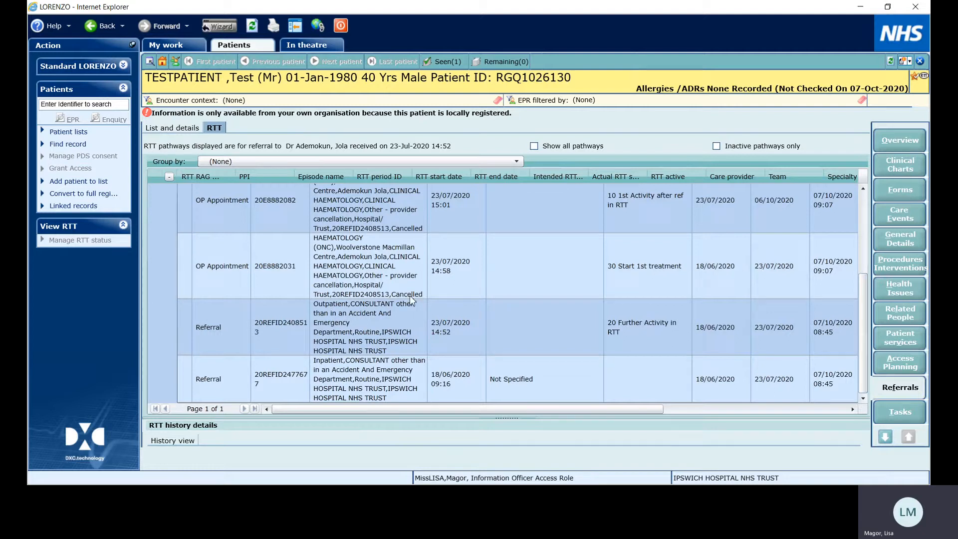
pyautogui.moveTo(403, 263)
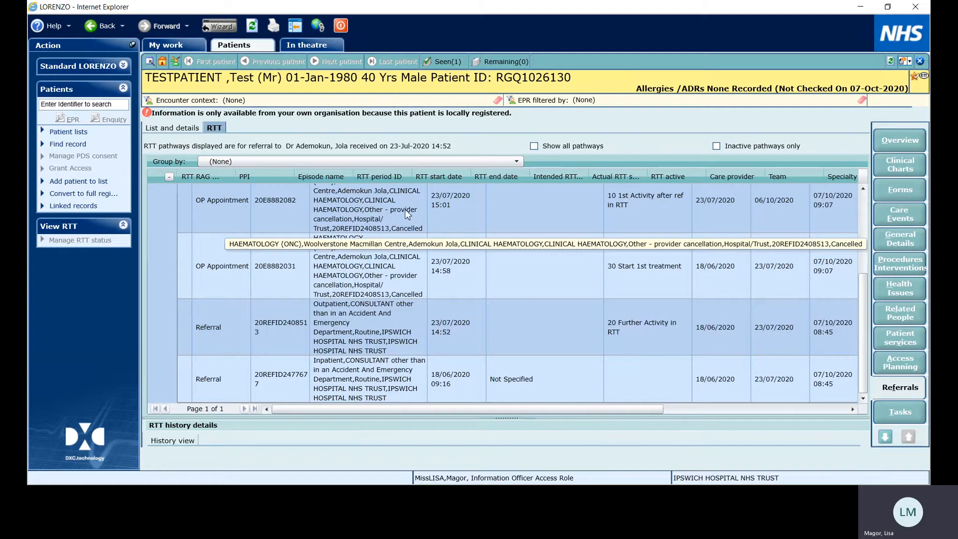
pyautogui.moveTo(436, 124)
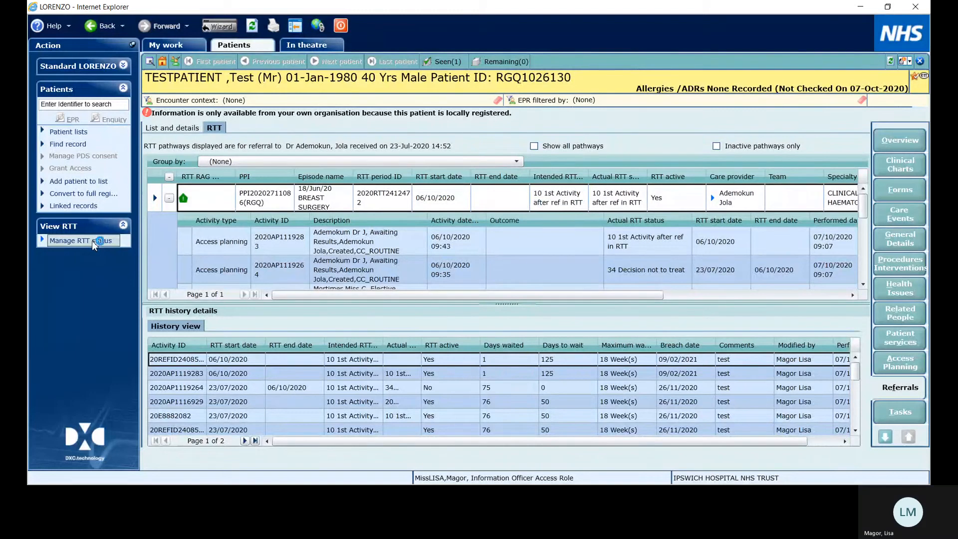
# - Start managing the pathway's RTT status with Amend RTT as the reason
pyautogui.click(80, 240)
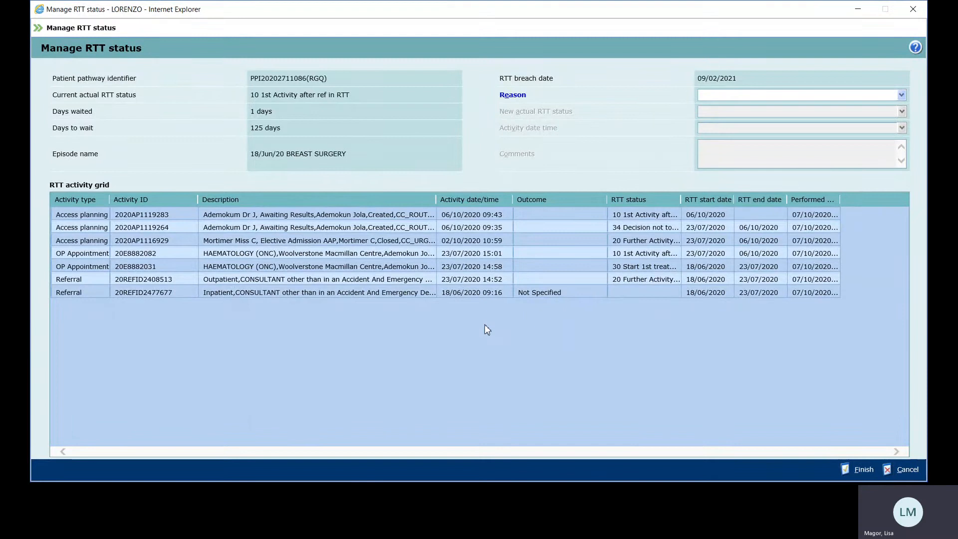
pyautogui.moveTo(485, 316)
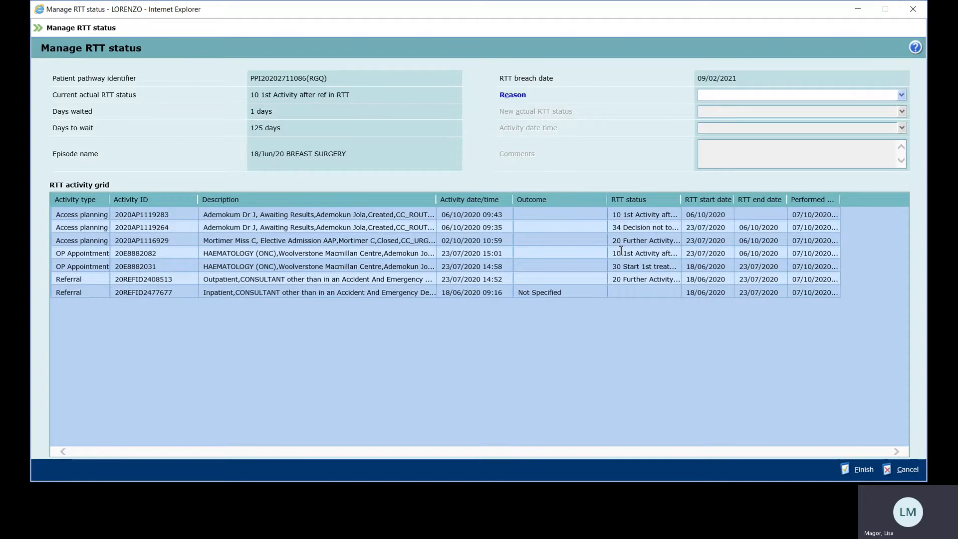
pyautogui.moveTo(621, 204)
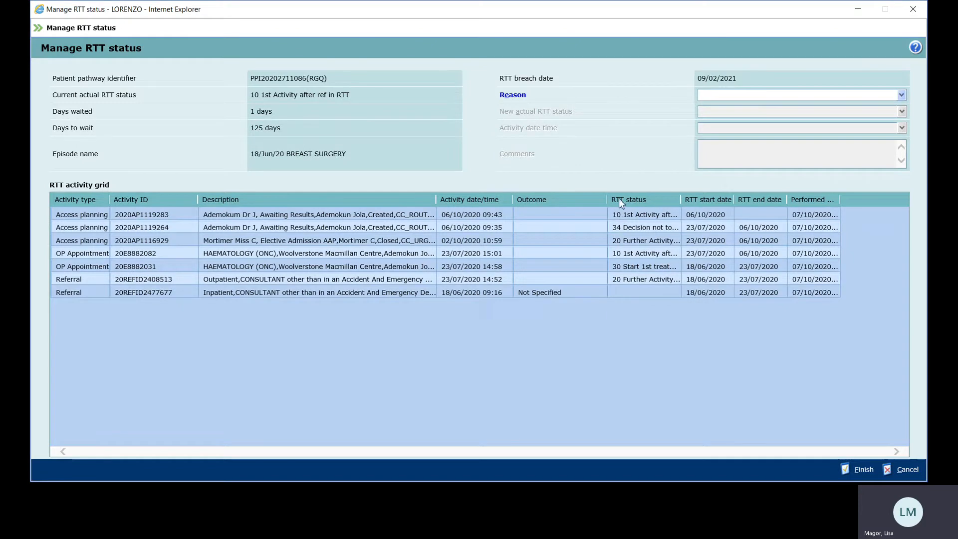
pyautogui.moveTo(701, 108)
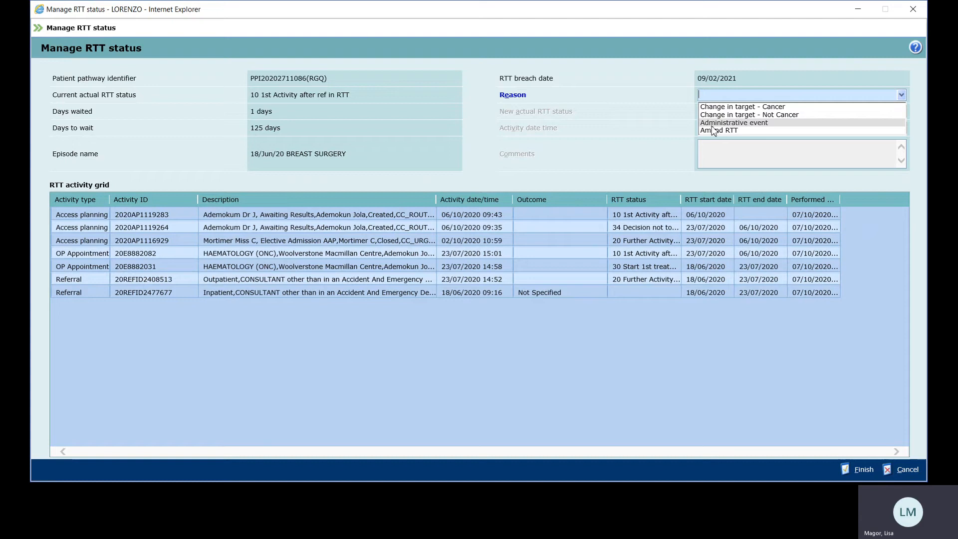
pyautogui.moveTo(721, 130)
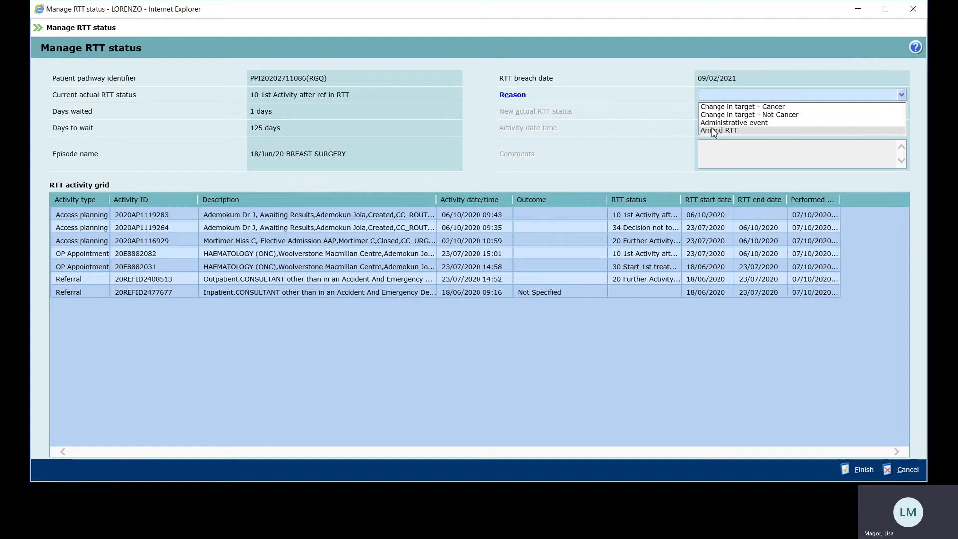
pyautogui.click(719, 130)
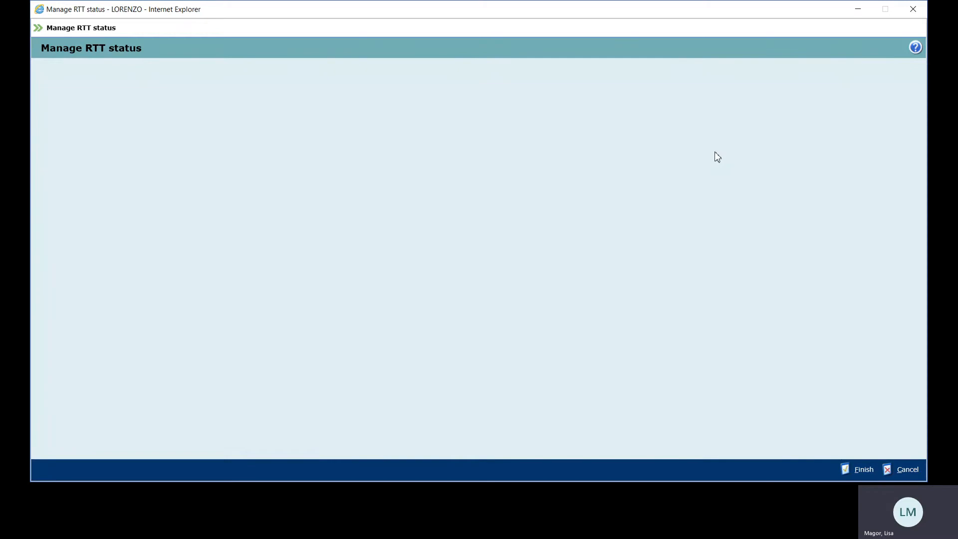
# - Enter the comment 'correcting RTT. remove CS' on the RTT status form
pyautogui.write('correcting RTT')
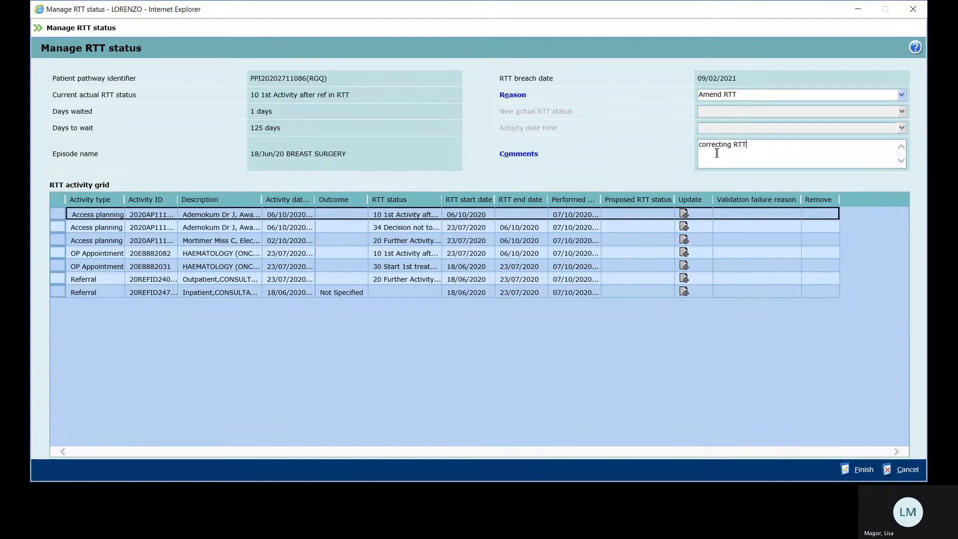
pyautogui.write('. remove')
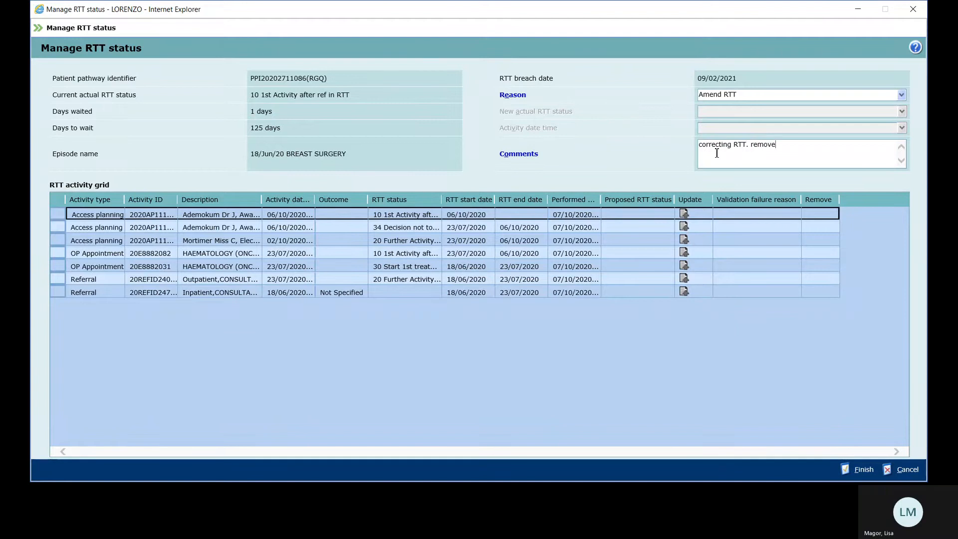
pyautogui.write('CS')
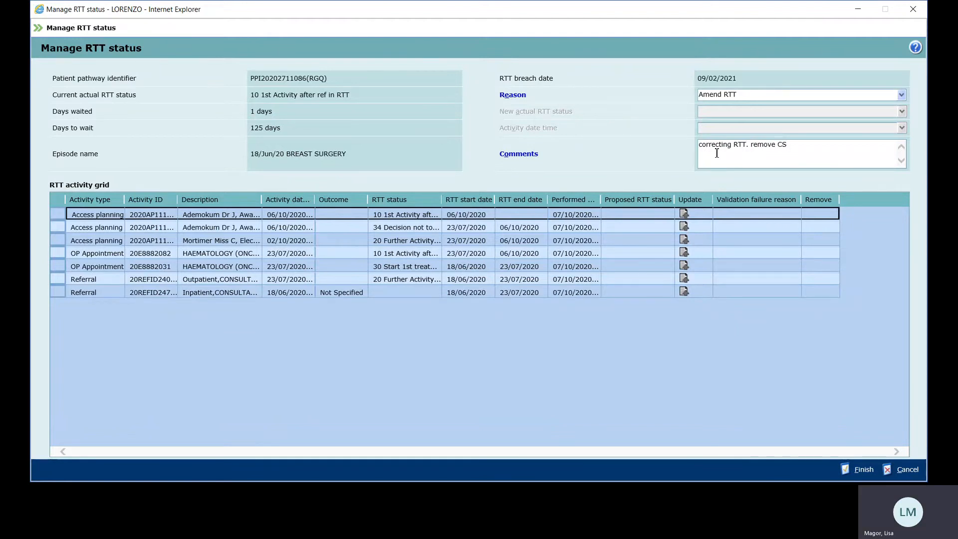
pyautogui.moveTo(642, 335)
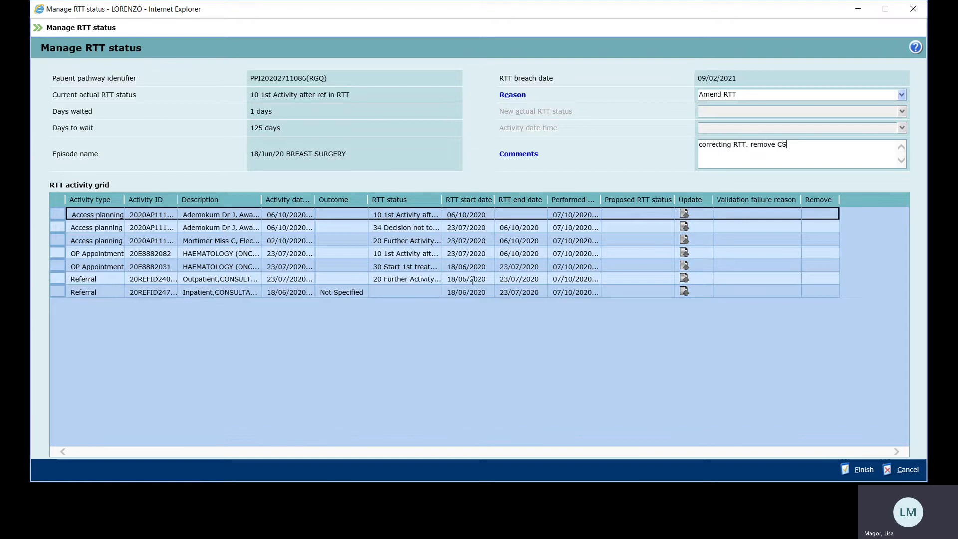
pyautogui.moveTo(726, 278)
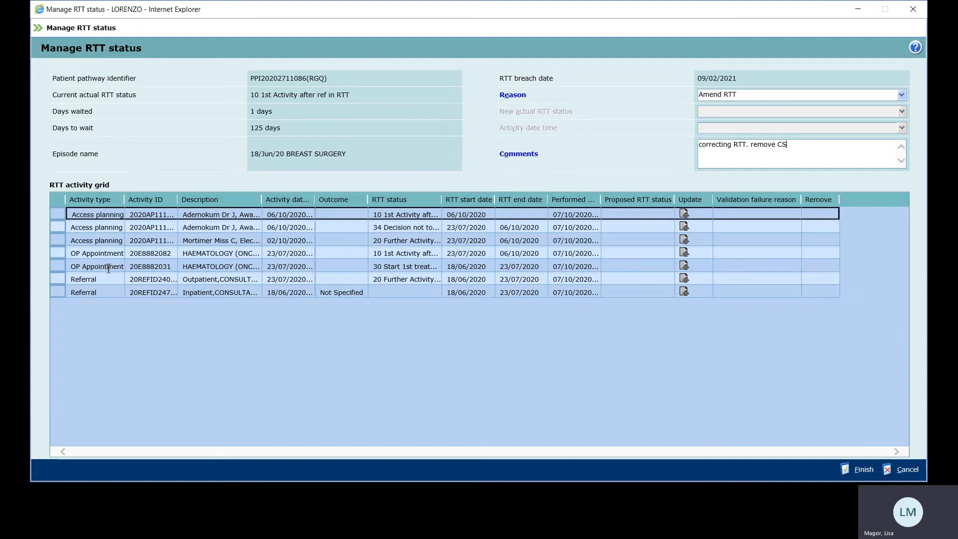
pyautogui.moveTo(268, 267)
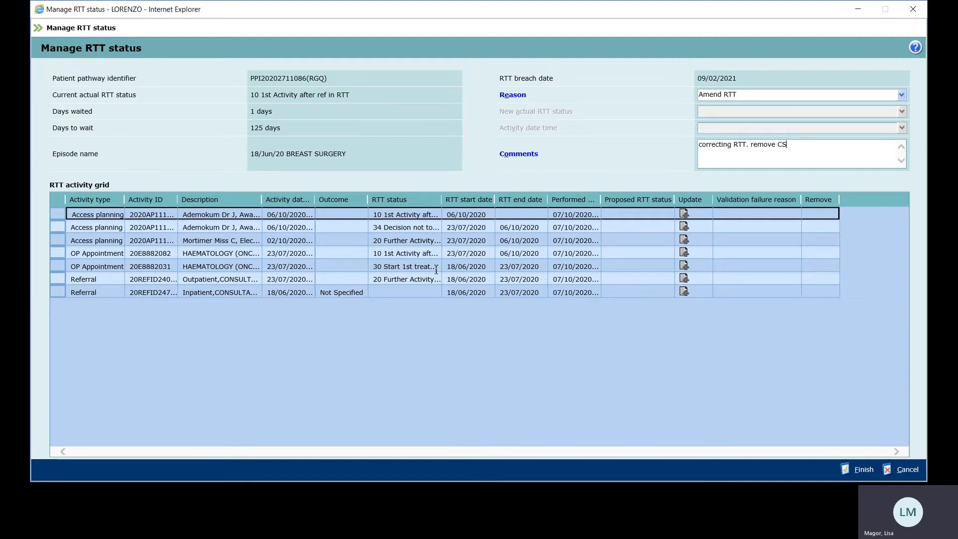
pyautogui.moveTo(605, 275)
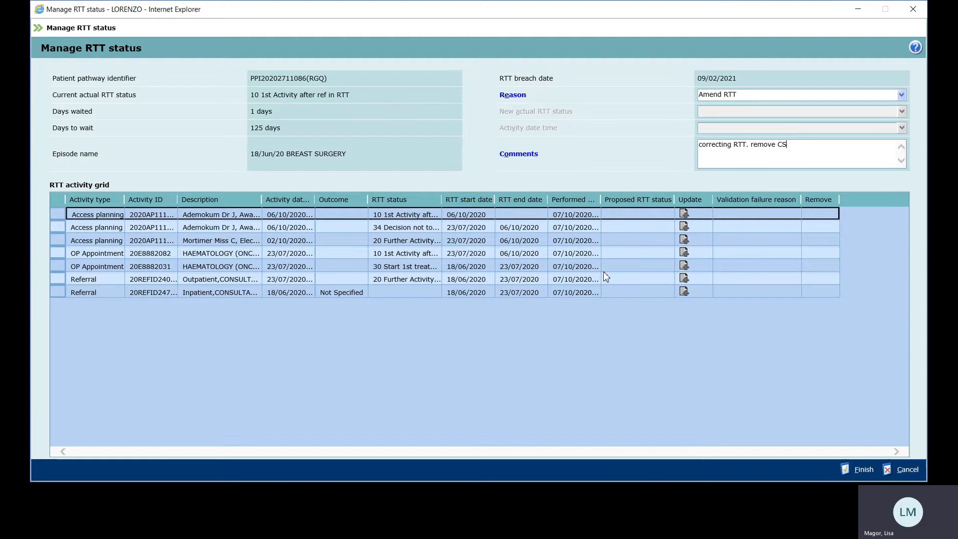
pyautogui.moveTo(574, 337)
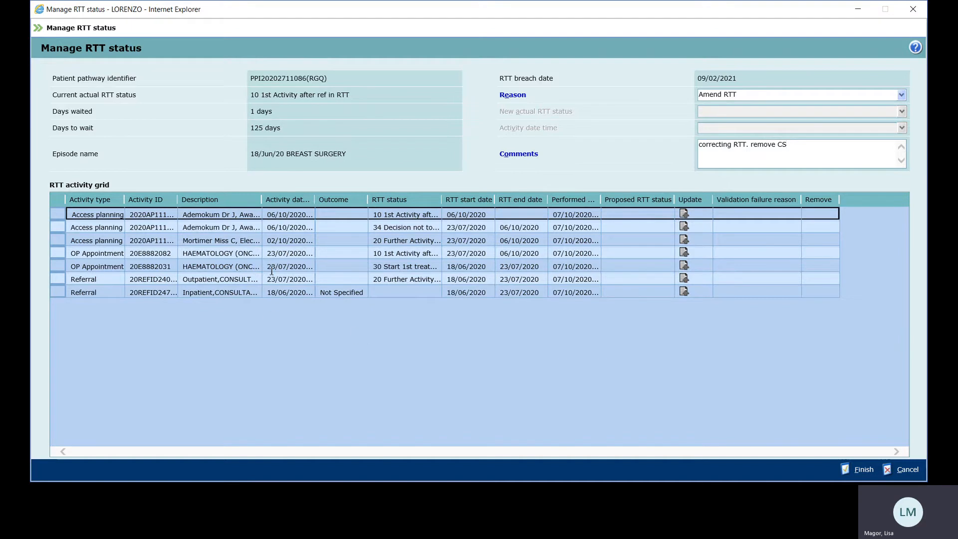
pyautogui.moveTo(391, 264)
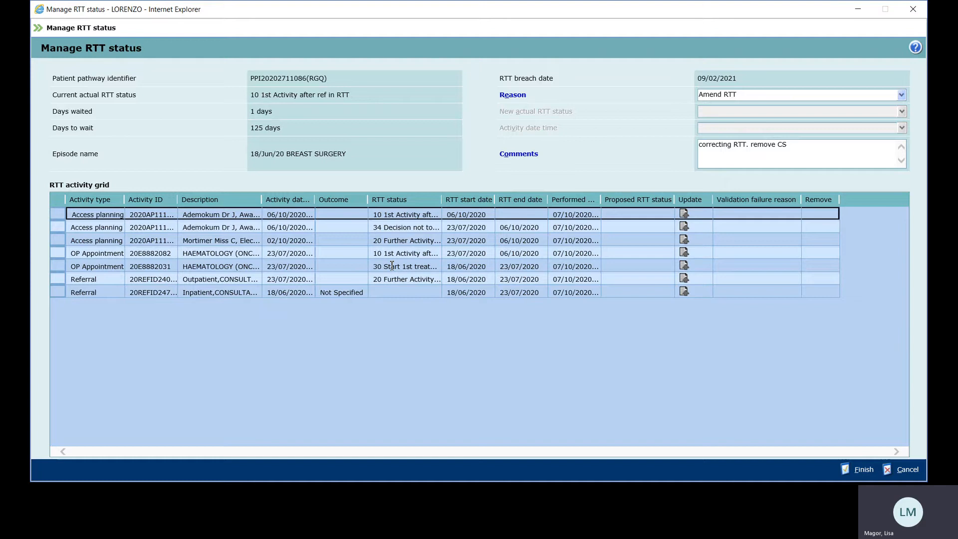
pyautogui.click(788, 144)
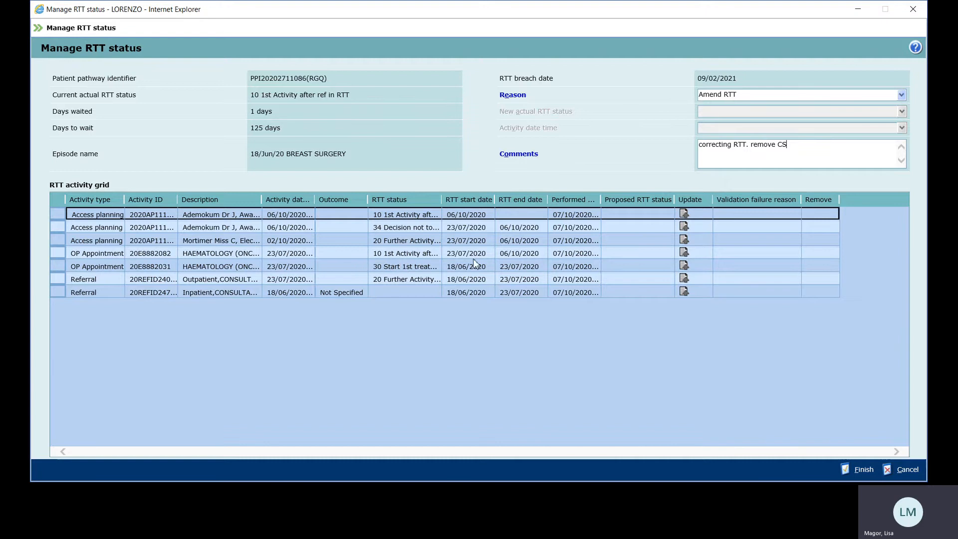
pyautogui.moveTo(598, 266)
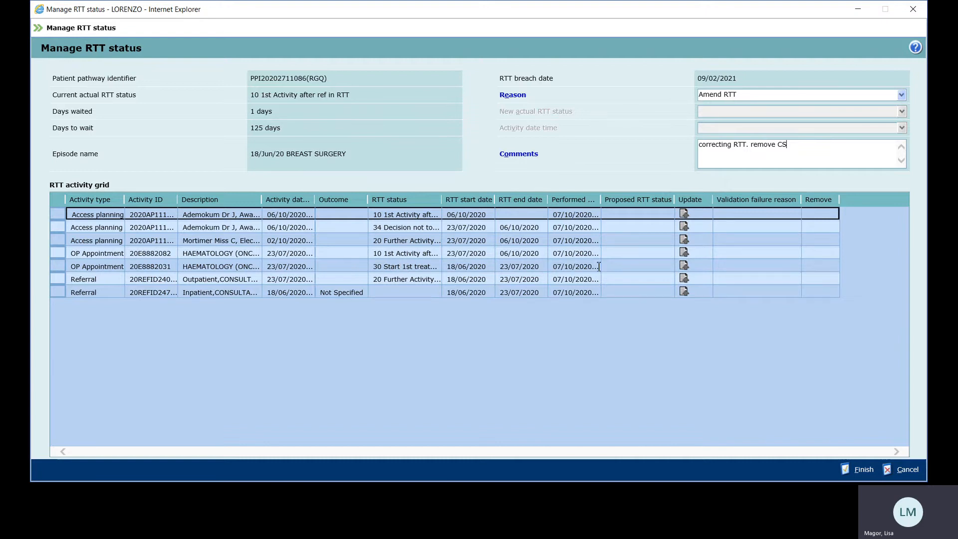
pyautogui.moveTo(663, 268)
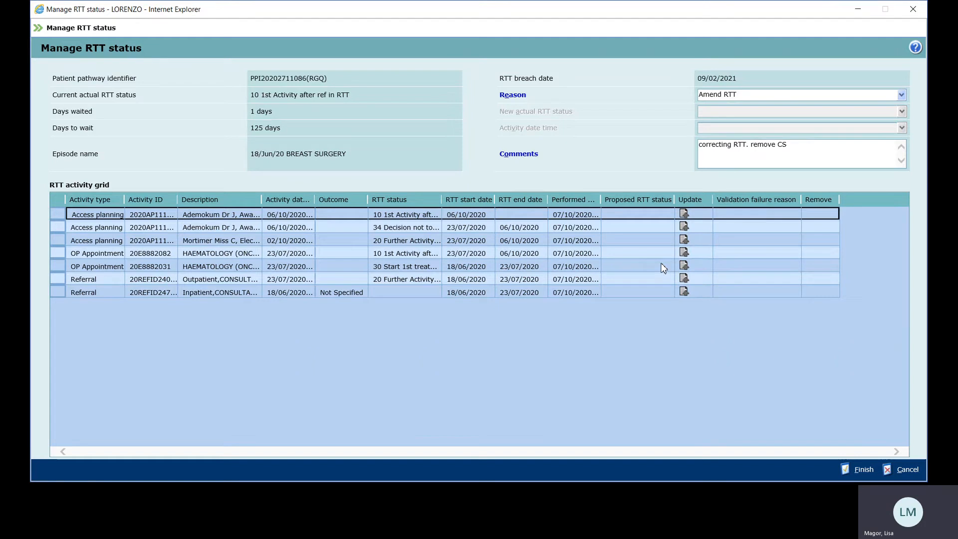
# - Propose 20 Further Activity in RTT for the 30 Start 1st treatment appointment
pyautogui.click(671, 265)
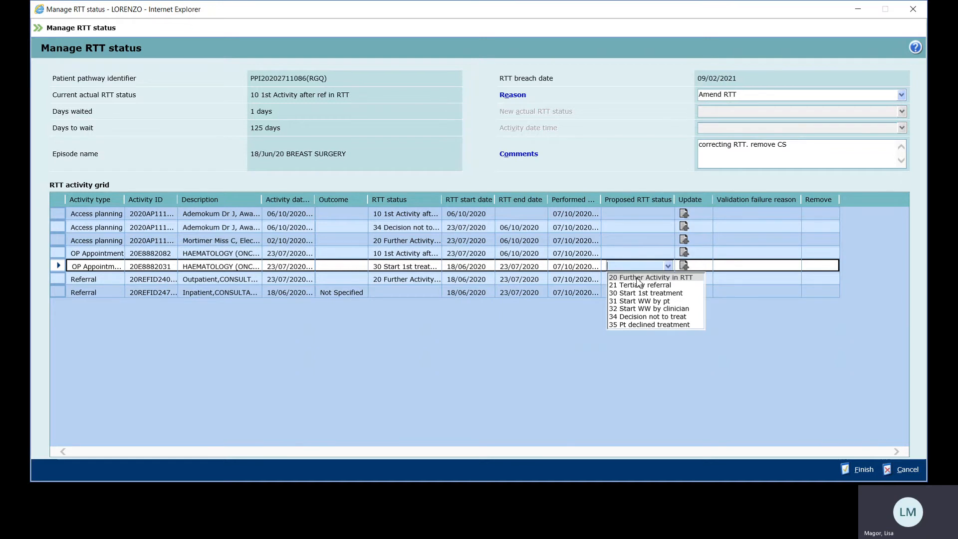
pyautogui.moveTo(640, 285)
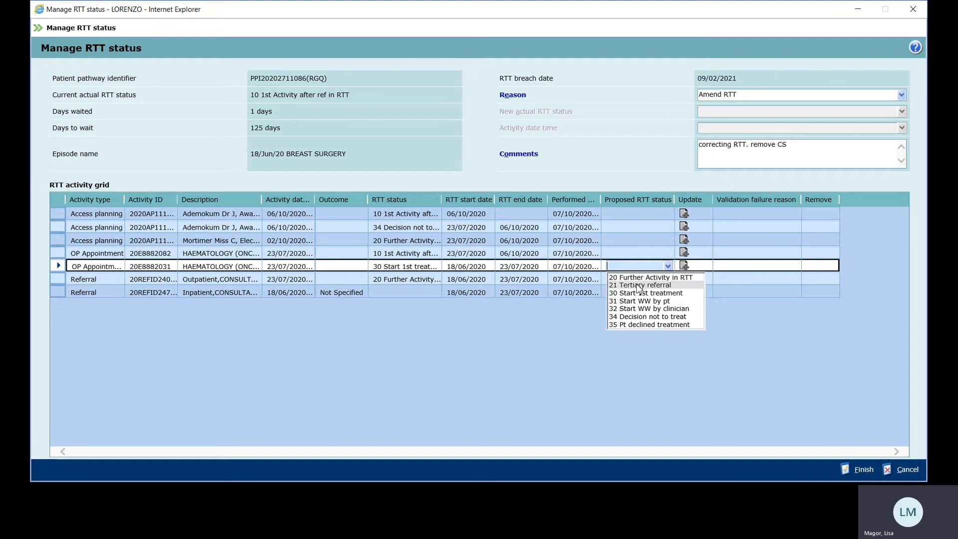
pyautogui.moveTo(645, 293)
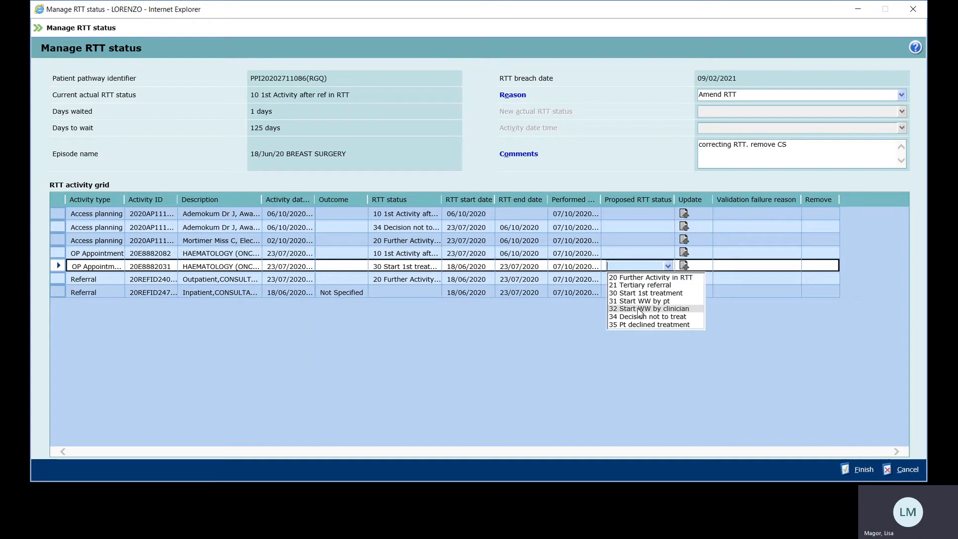
pyautogui.moveTo(648, 317)
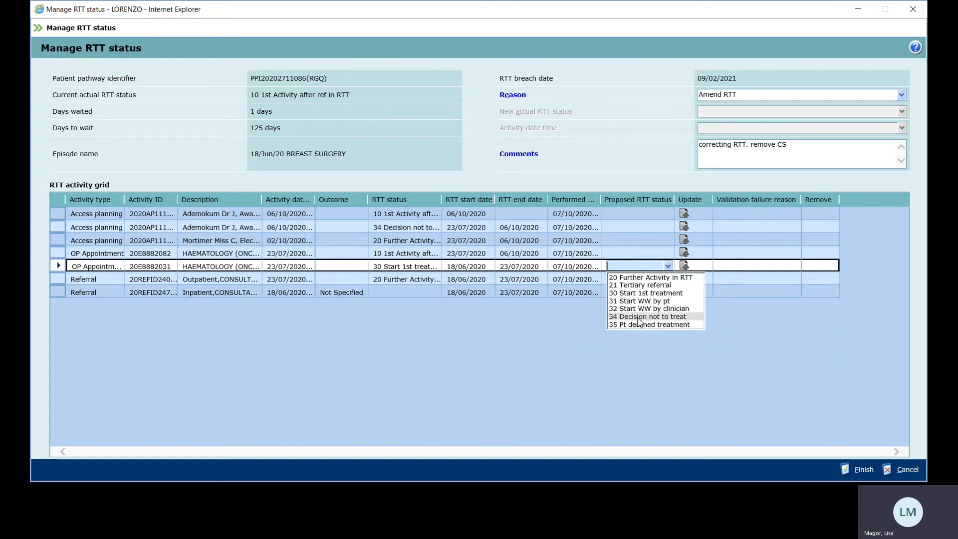
pyautogui.moveTo(650, 324)
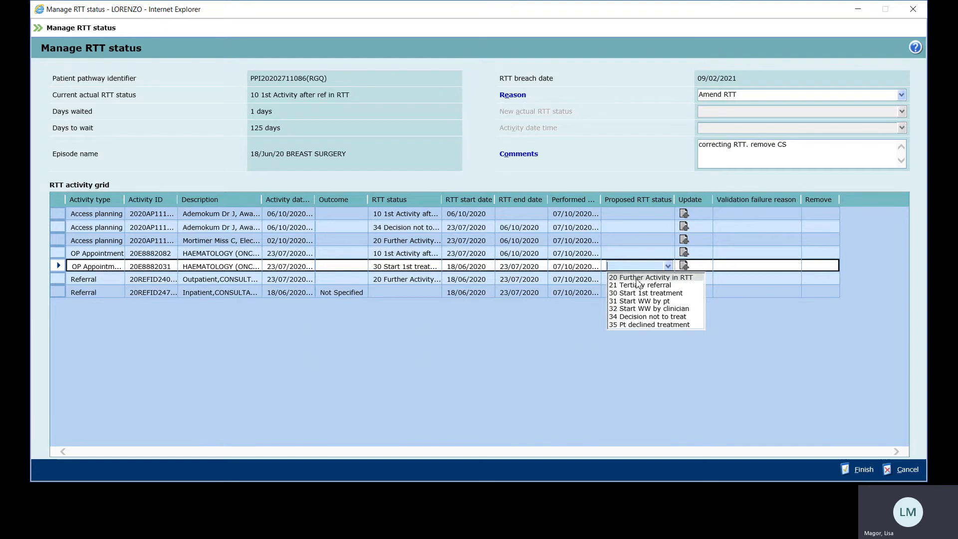
pyautogui.click(650, 277)
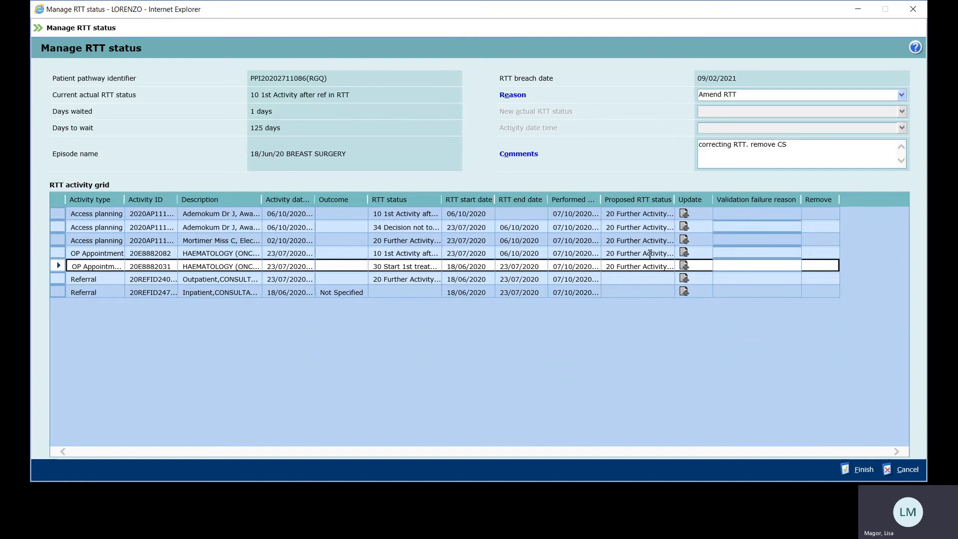
pyautogui.moveTo(698, 244)
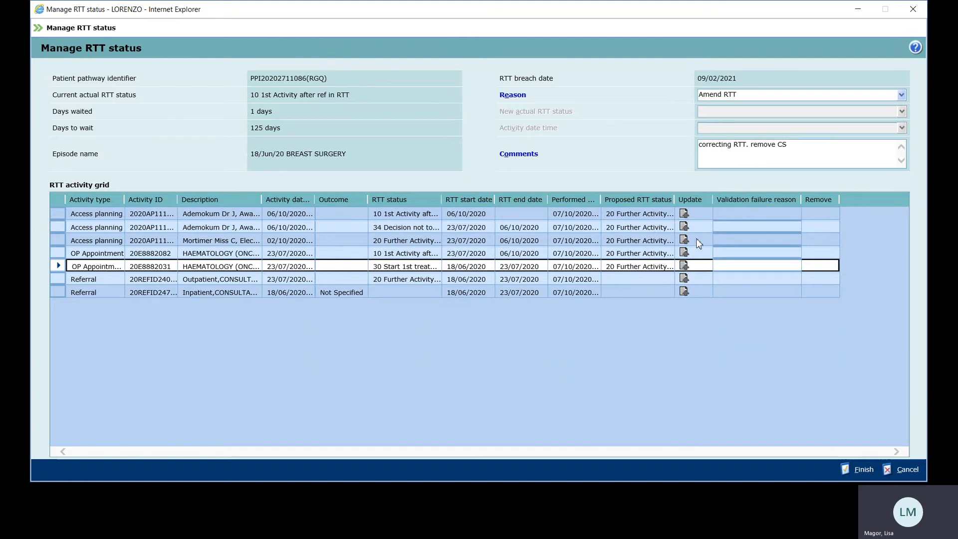
pyautogui.moveTo(610, 332)
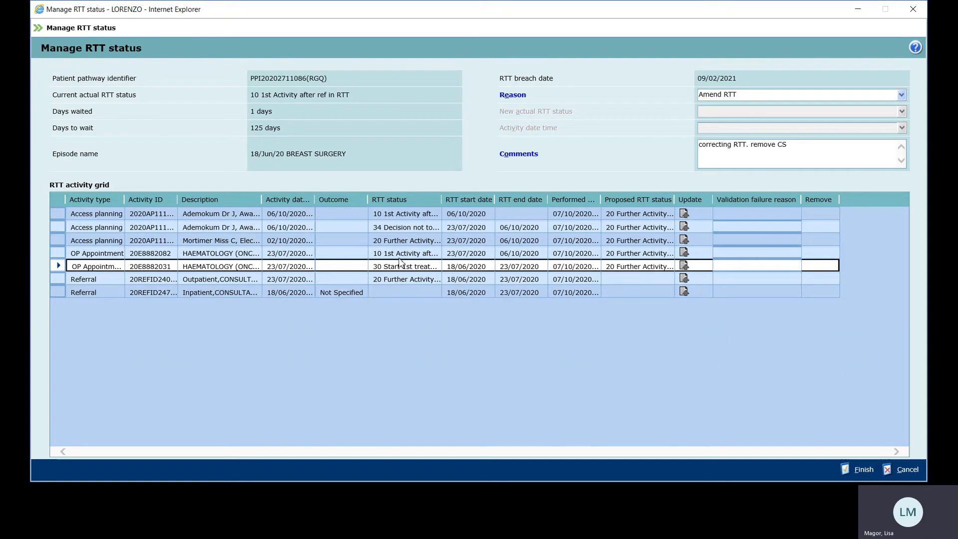
pyautogui.moveTo(628, 266)
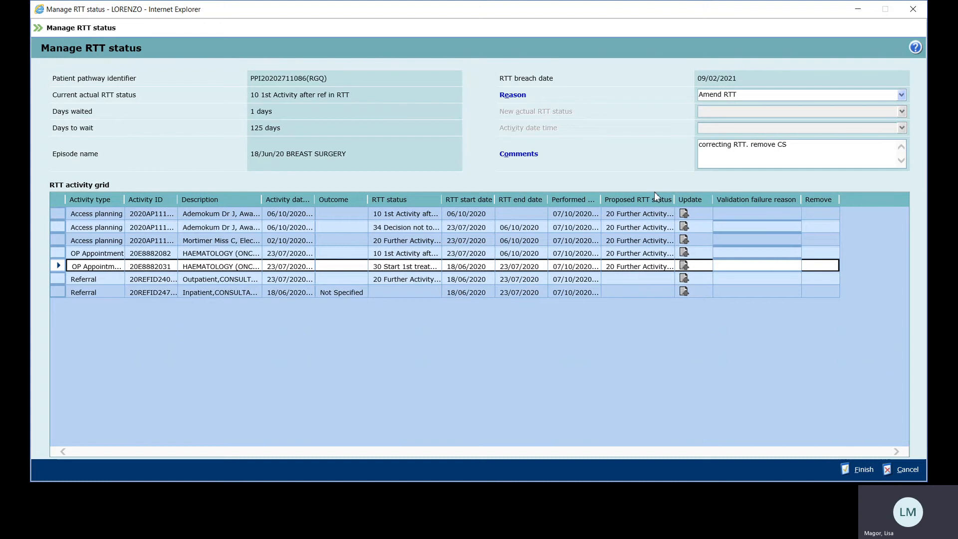
pyautogui.moveTo(824, 459)
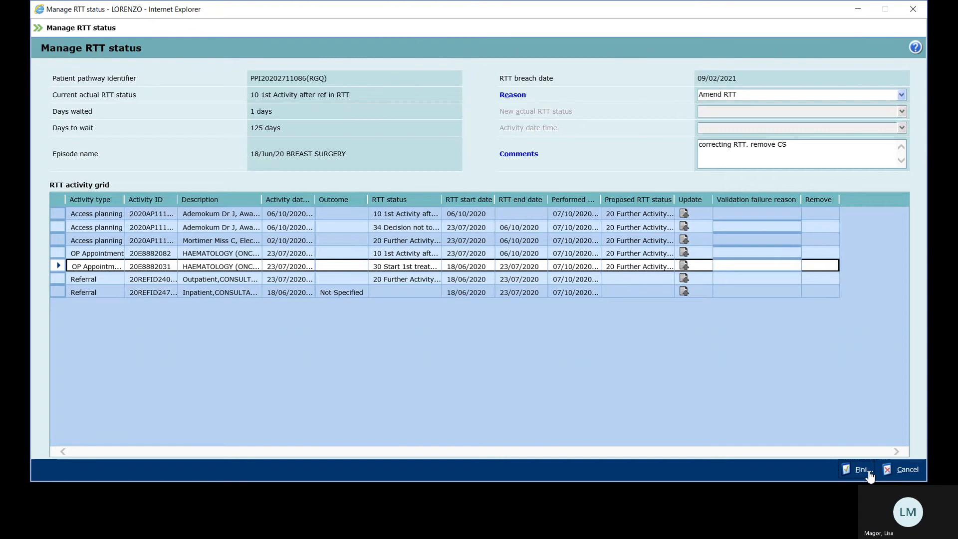
# - Finish the amendment and expand the pathway to show activities at 20 Further Activity
pyautogui.click(859, 468)
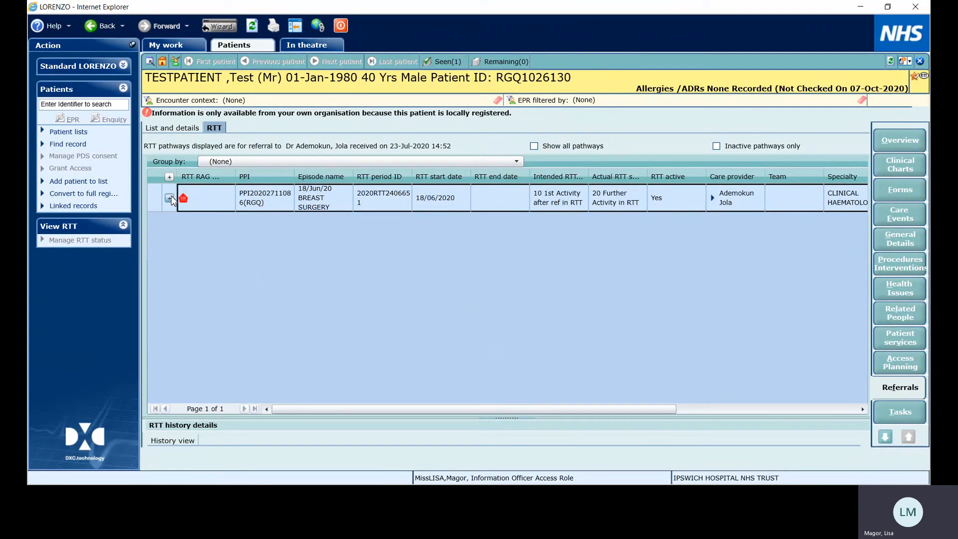
pyautogui.click(169, 198)
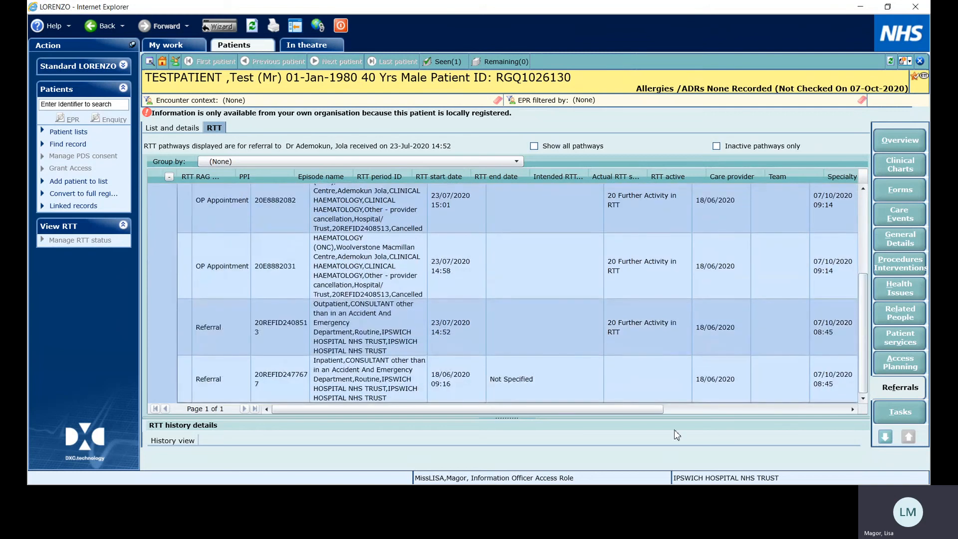
pyautogui.moveTo(669, 360)
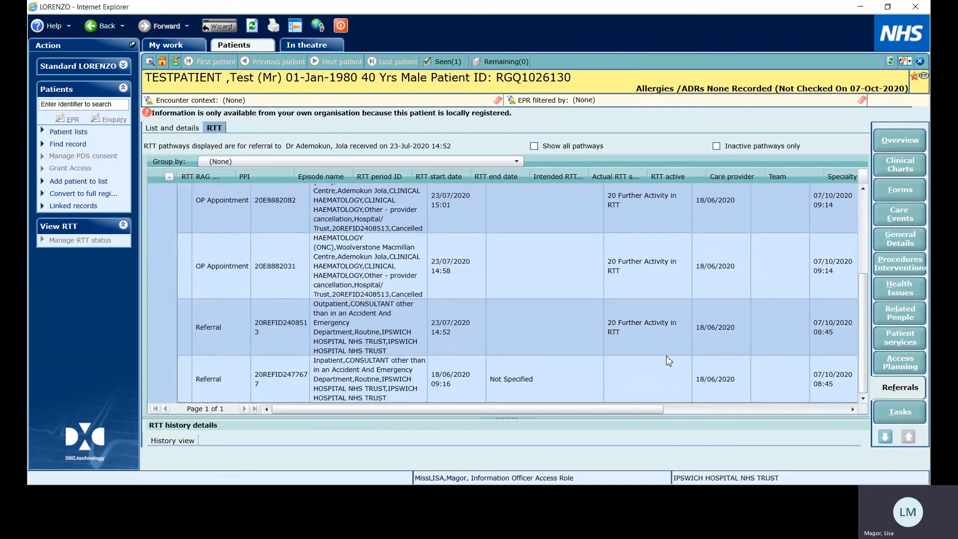
pyautogui.moveTo(619, 374)
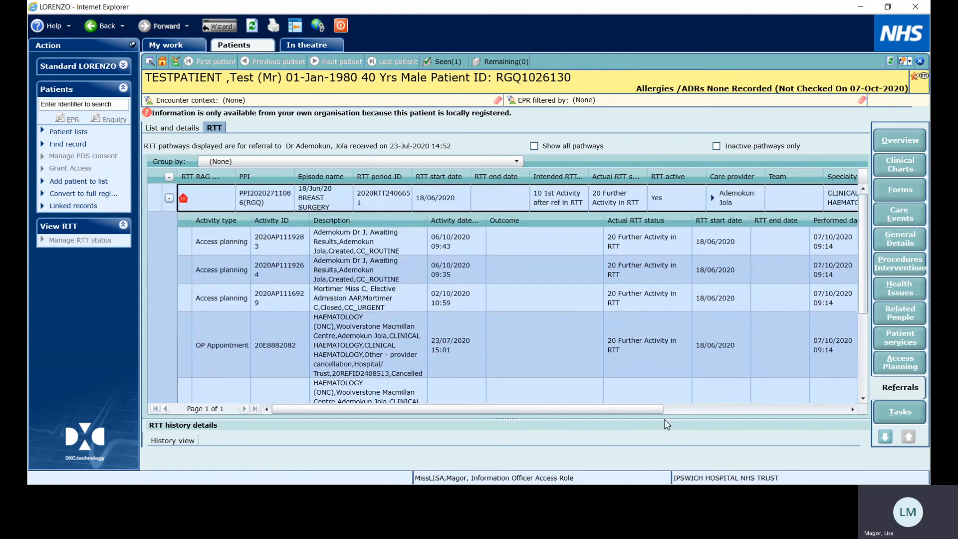
pyautogui.moveTo(590, 467)
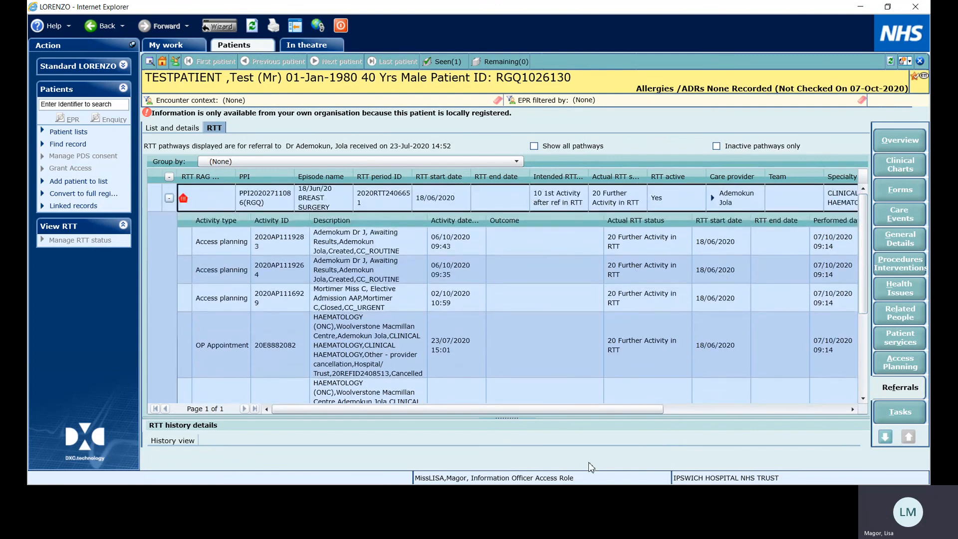